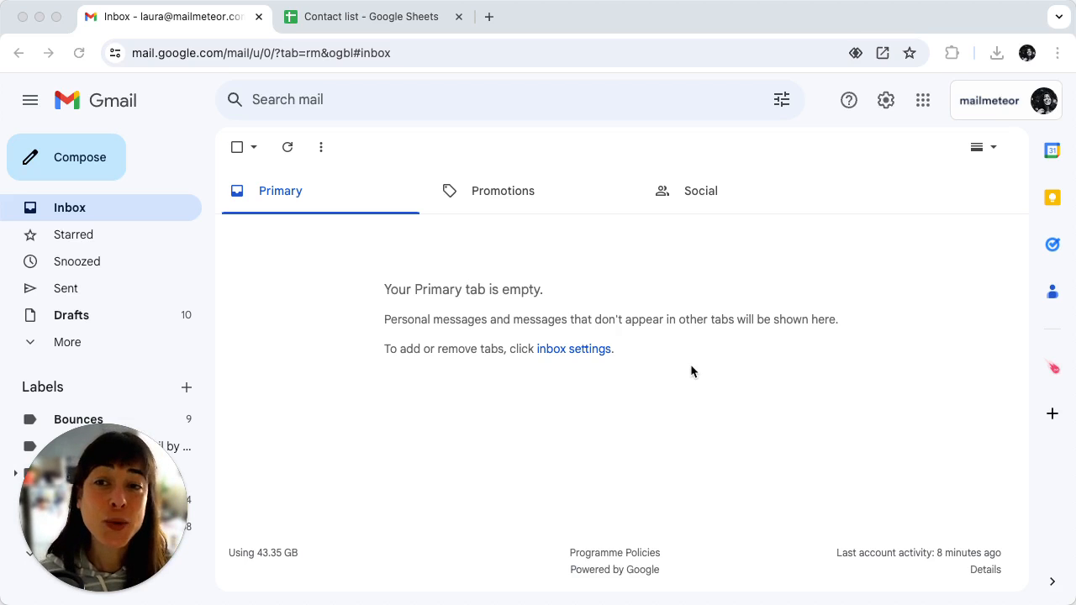
mouse_move(923, 116)
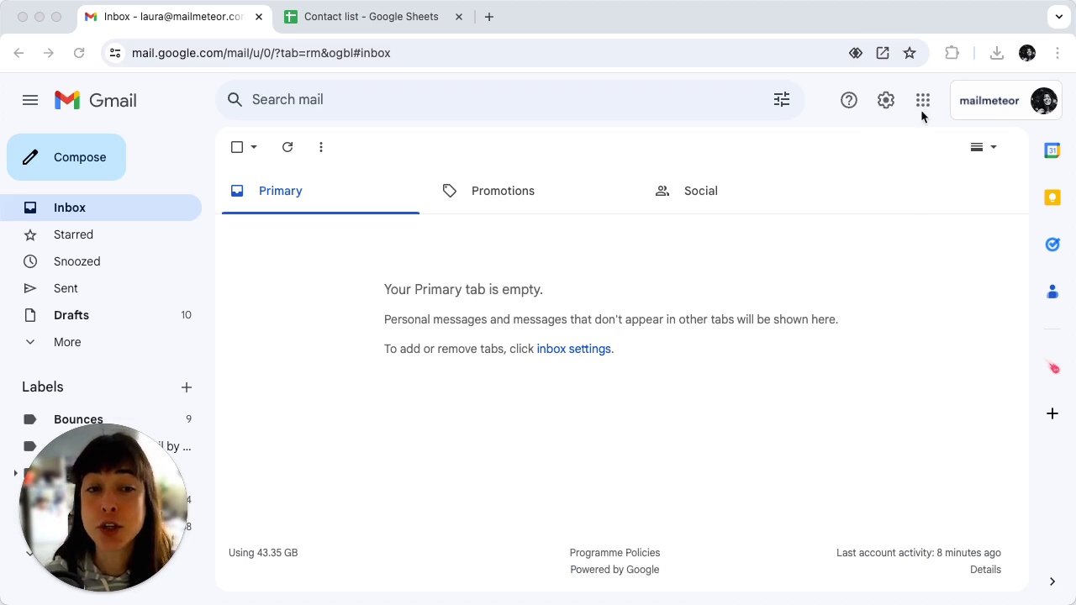
- From Gmail's Google apps grid, launch Google Sheets
left_click(922, 100)
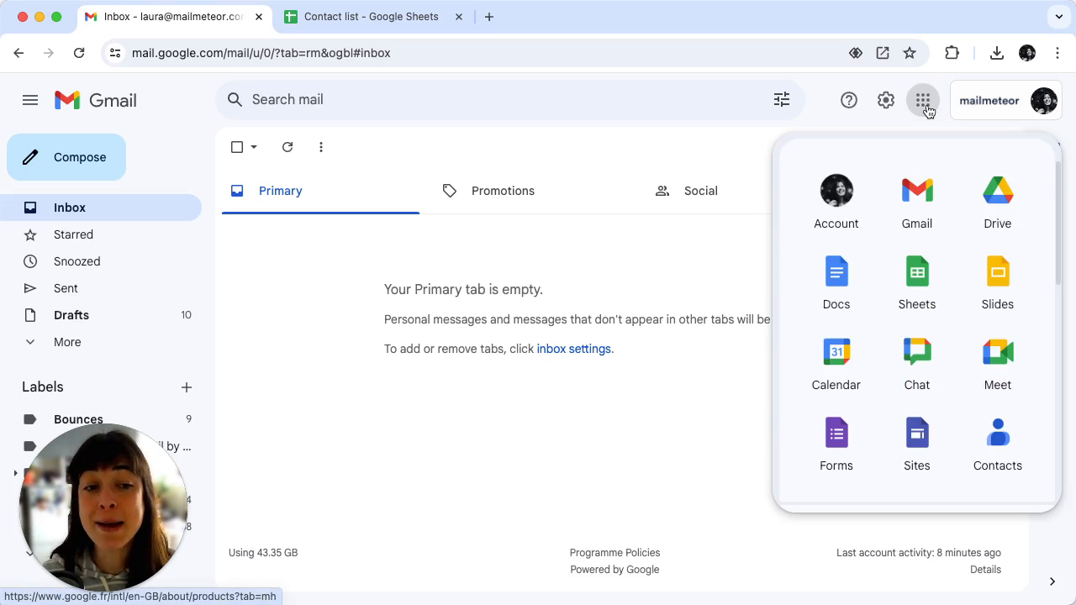
mouse_move(917, 280)
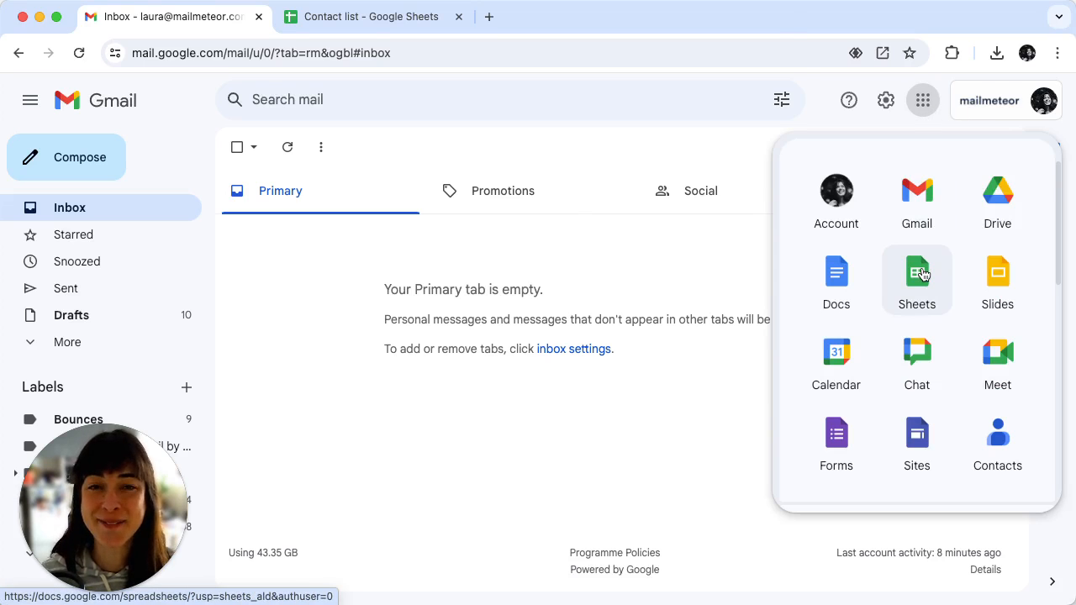
left_click(916, 273)
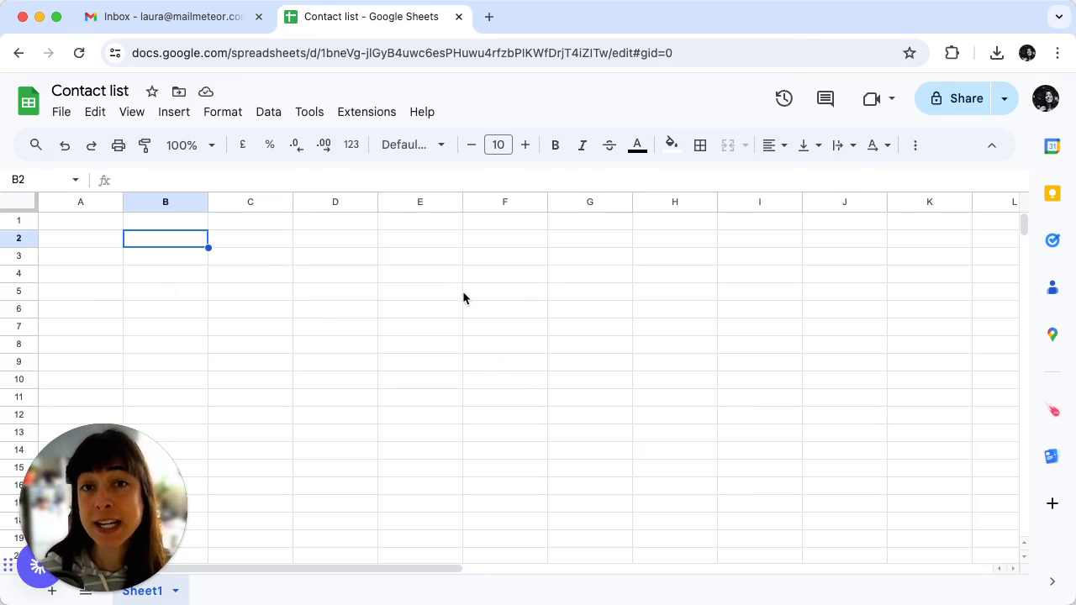
mouse_move(378, 336)
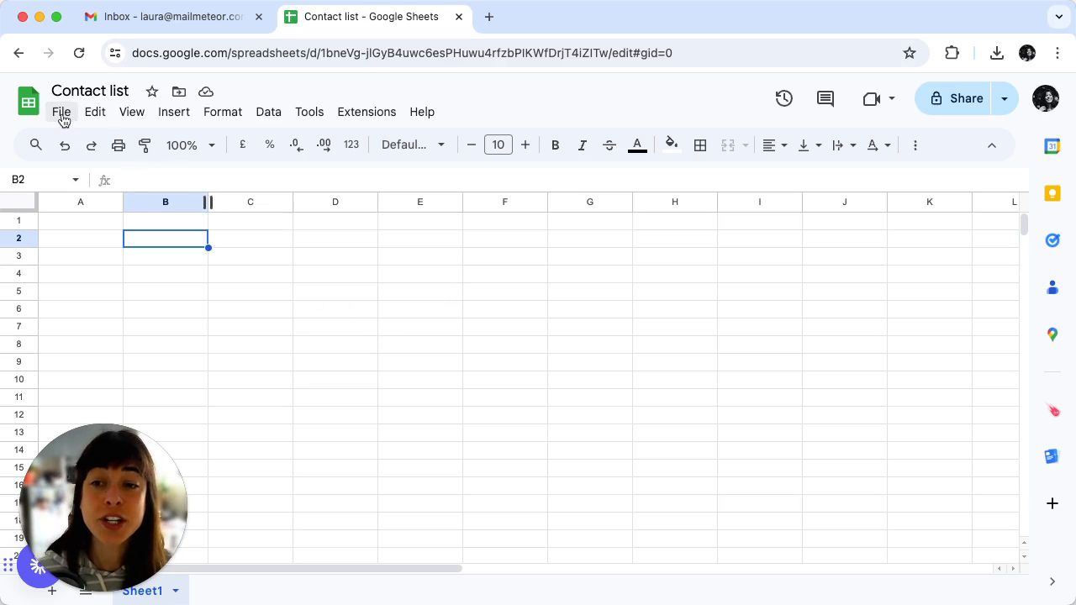
- Import the file Contact list tutorial.xlsx from the computer into Google Sheets
left_click(60, 112)
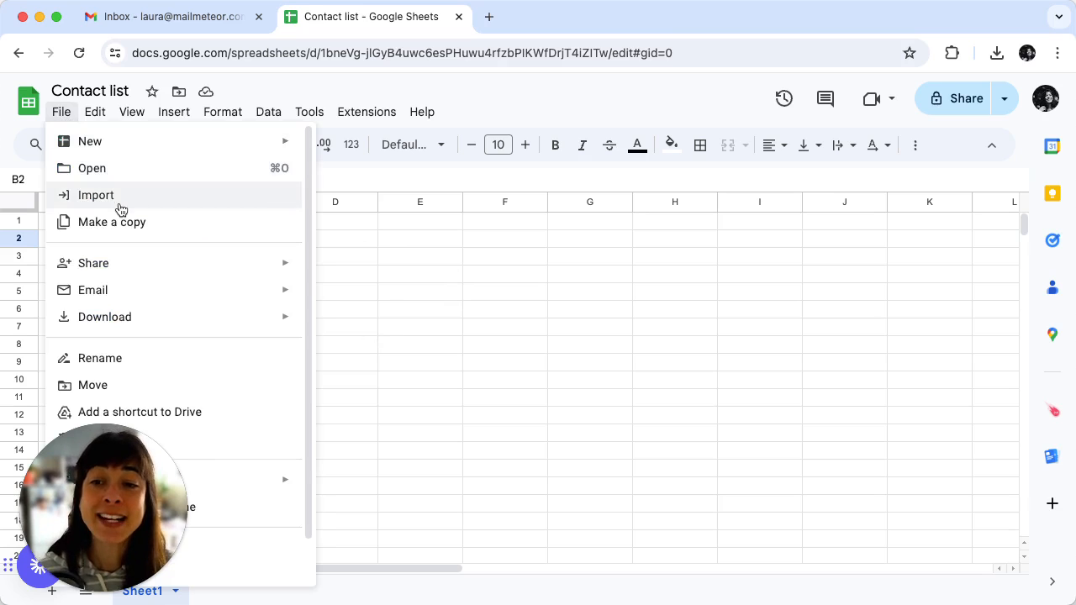
left_click(96, 196)
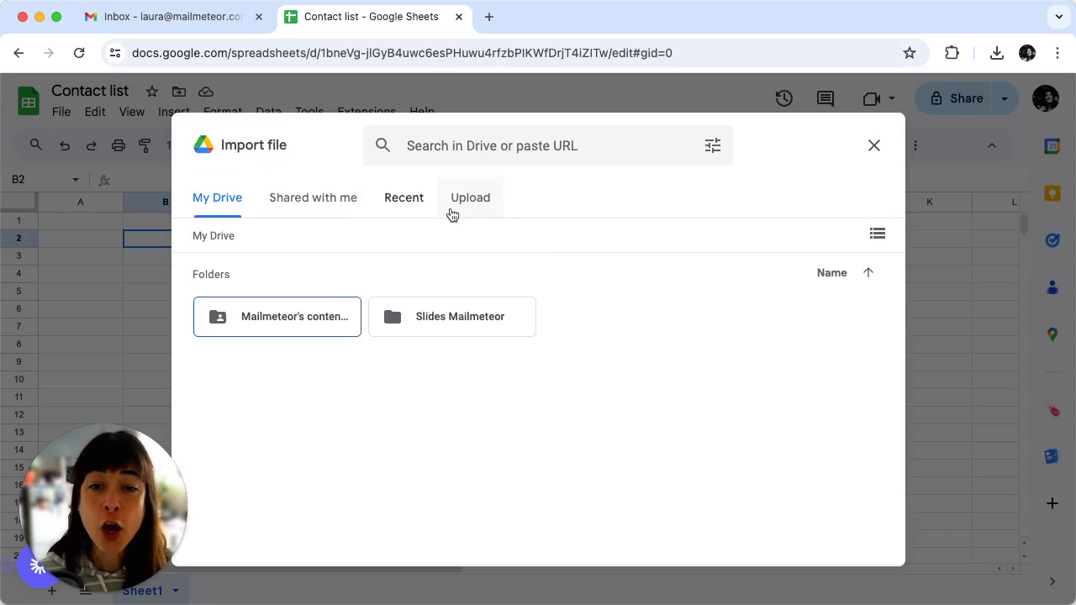
left_click(470, 198)
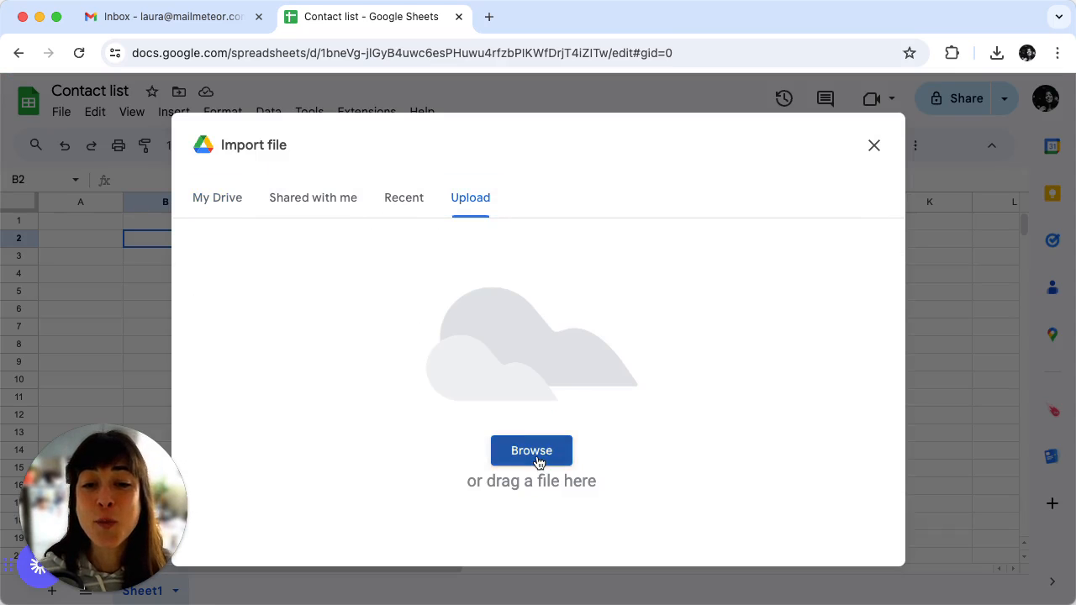
left_click(532, 451)
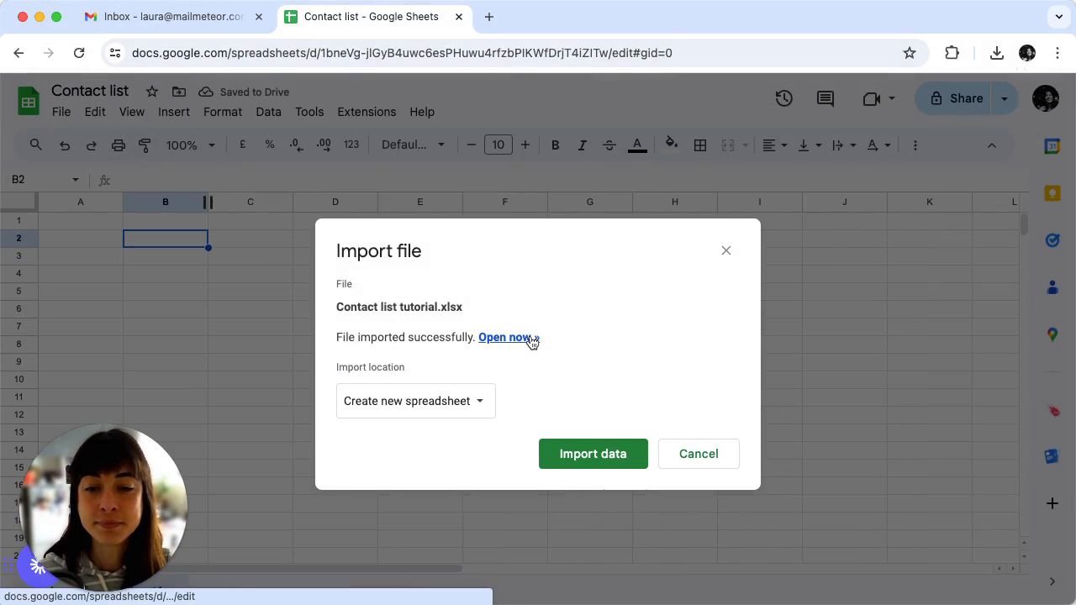
- Open the imported Contact list tutorial spreadsheet and launch Mailmeteor's Automations window
left_click(505, 337)
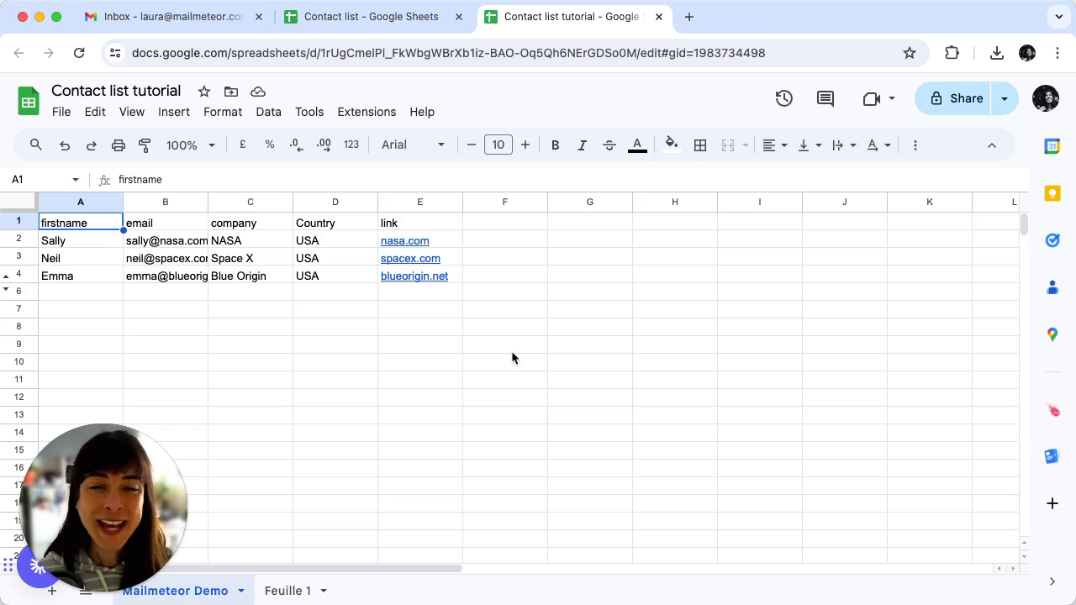
mouse_move(489, 331)
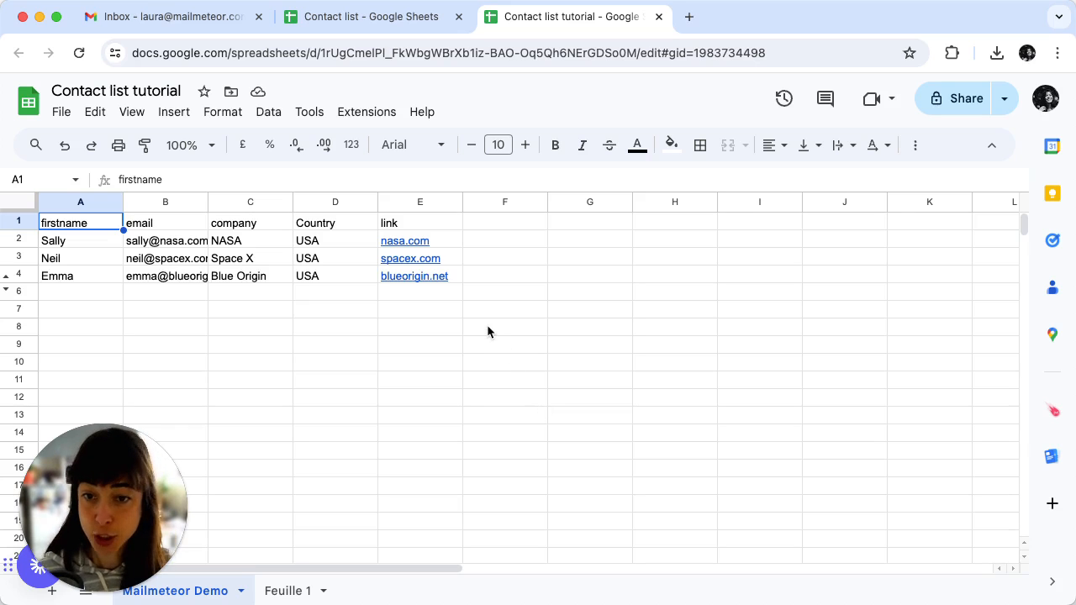
left_click(367, 112)
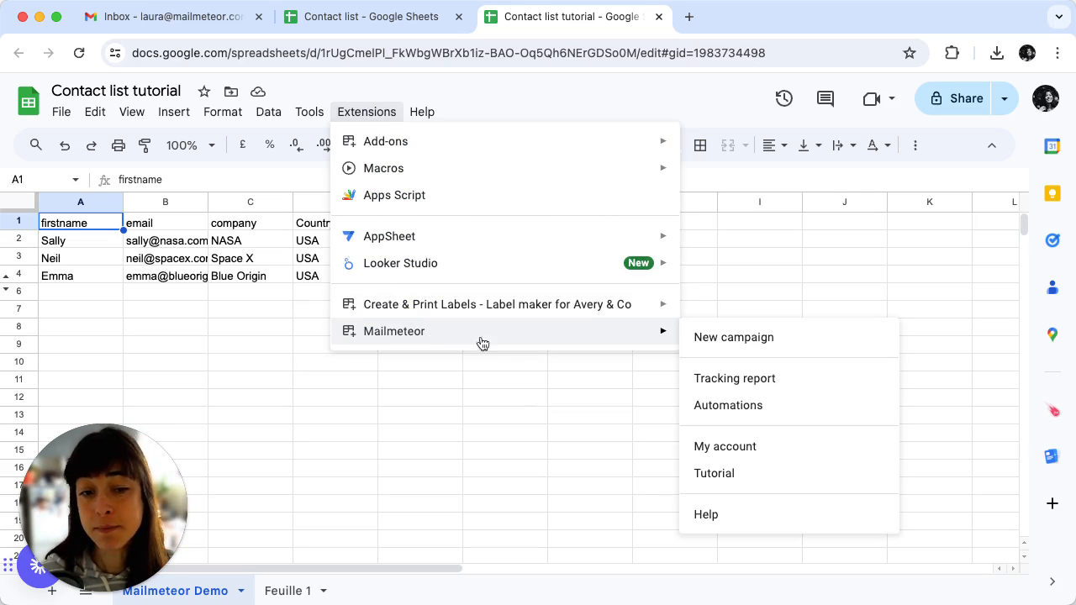
mouse_move(728, 406)
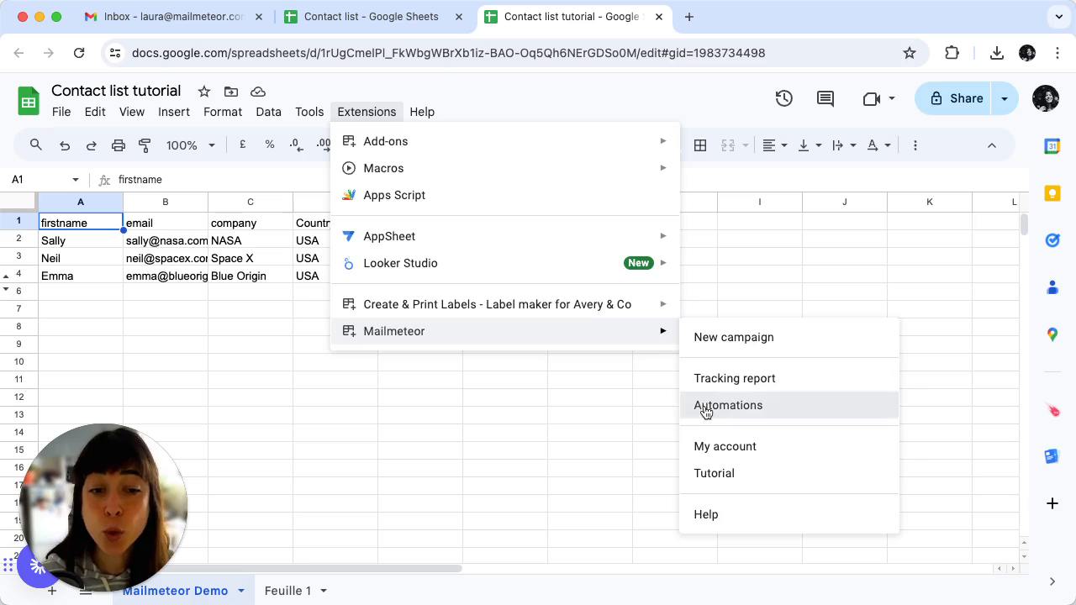
left_click(728, 406)
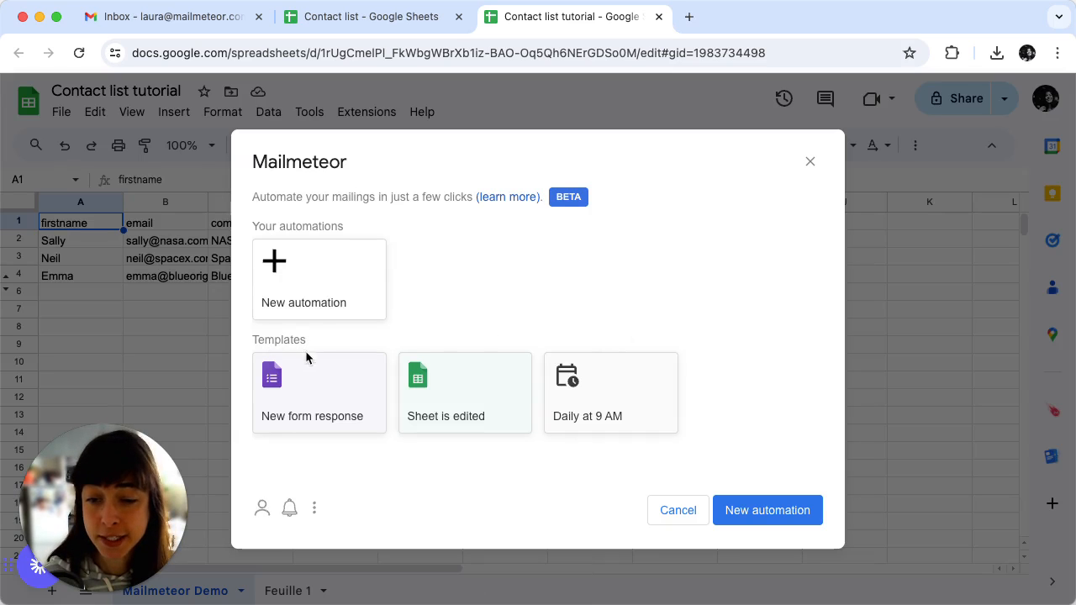
mouse_move(593, 418)
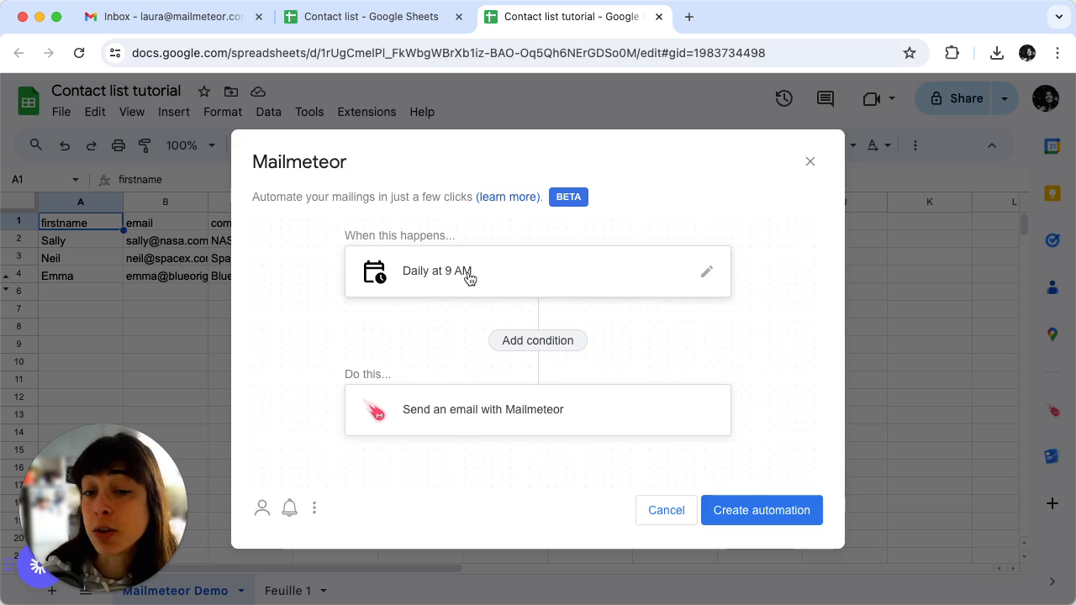
- Set the automation trigger's recurrence to Every weekday at 9 AM and save it
left_click(707, 271)
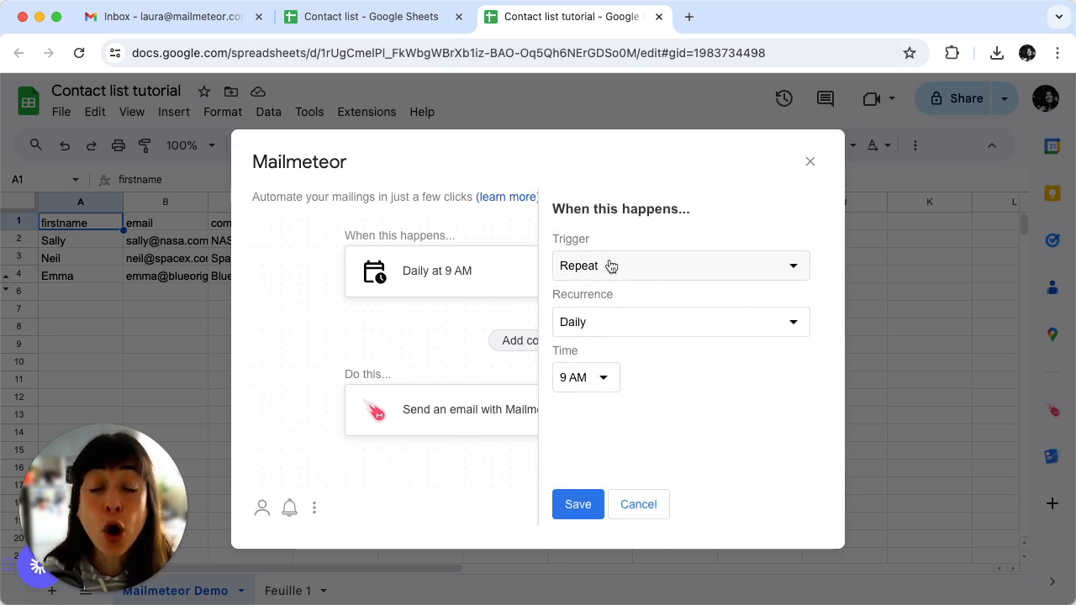
mouse_move(609, 248)
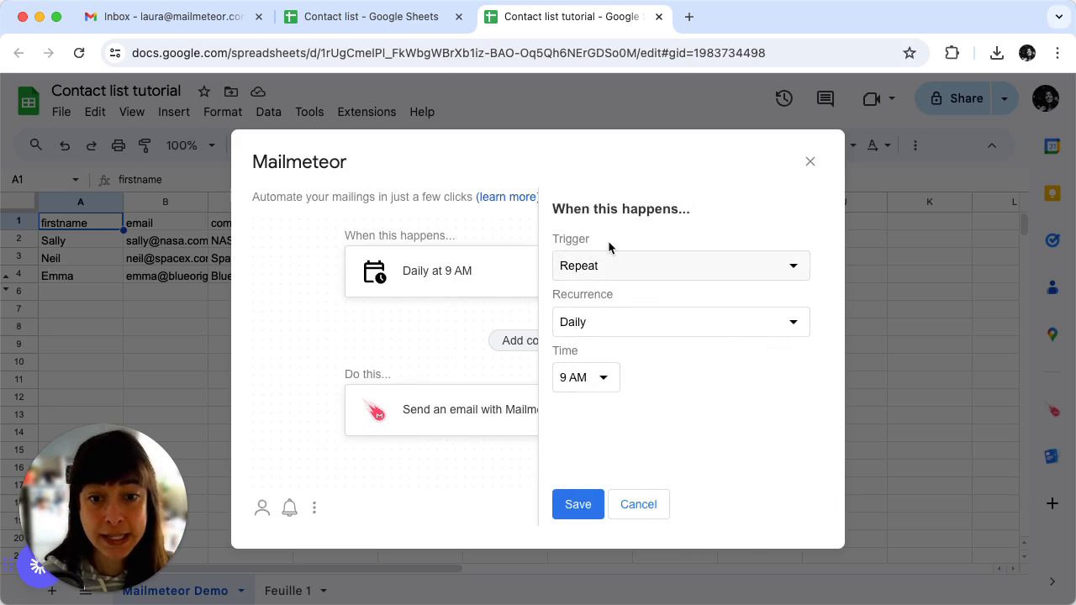
mouse_move(622, 326)
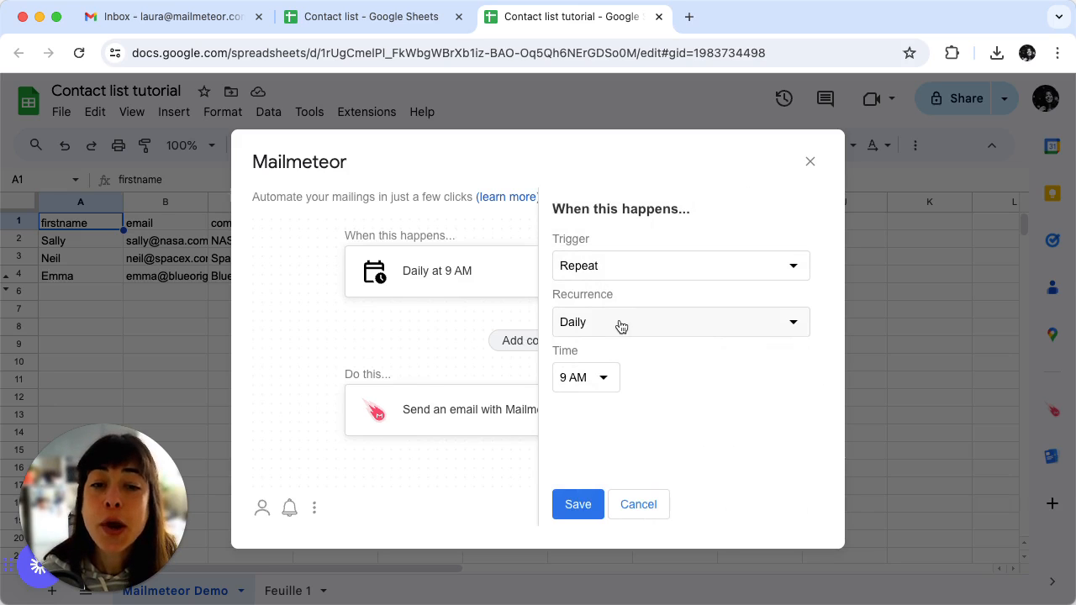
left_click(680, 323)
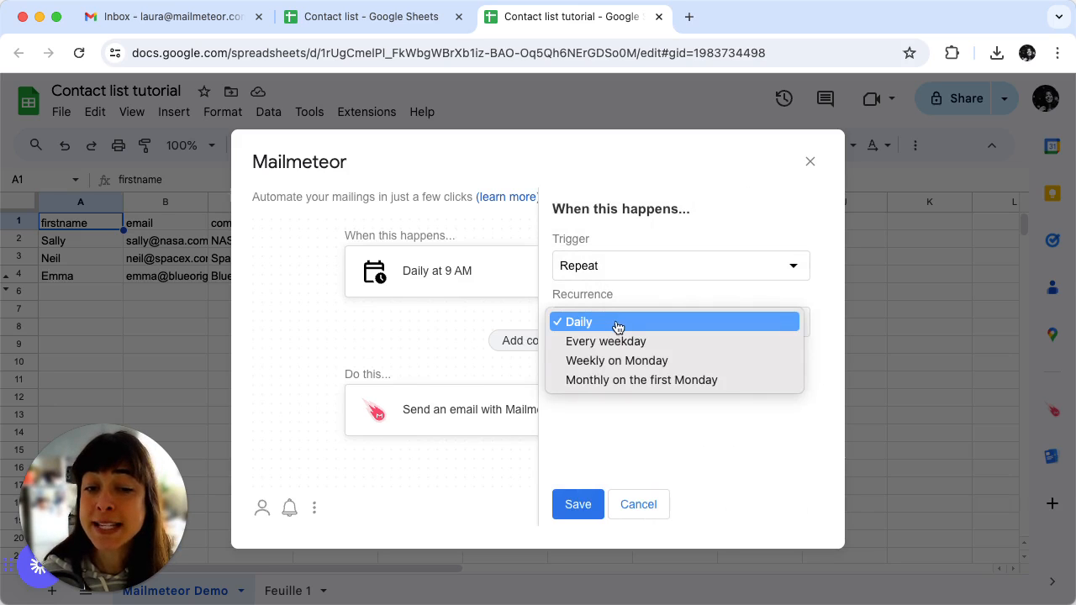
left_click(605, 341)
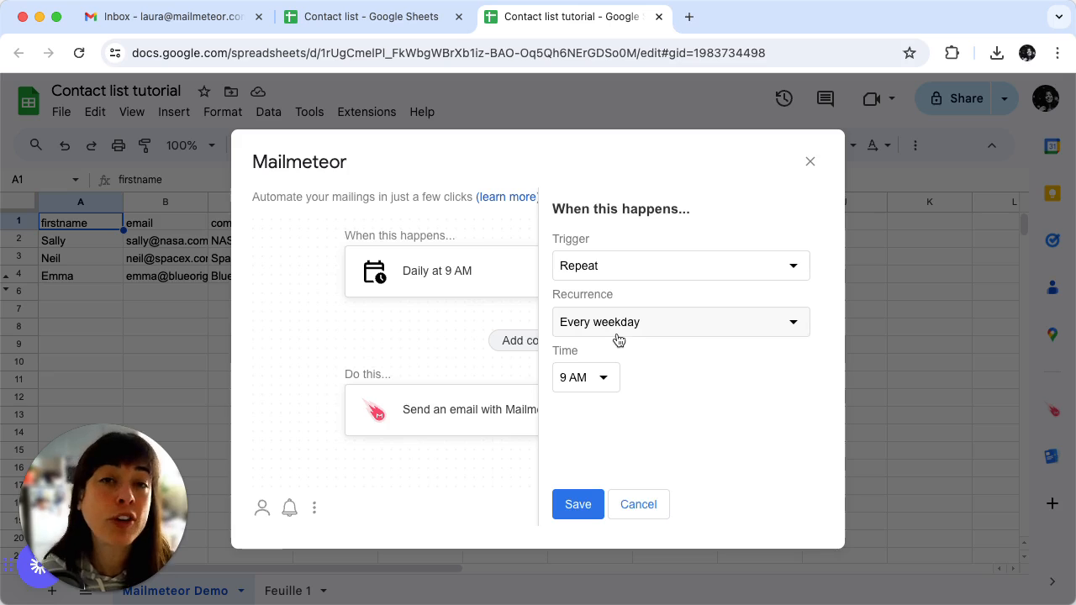
mouse_move(649, 368)
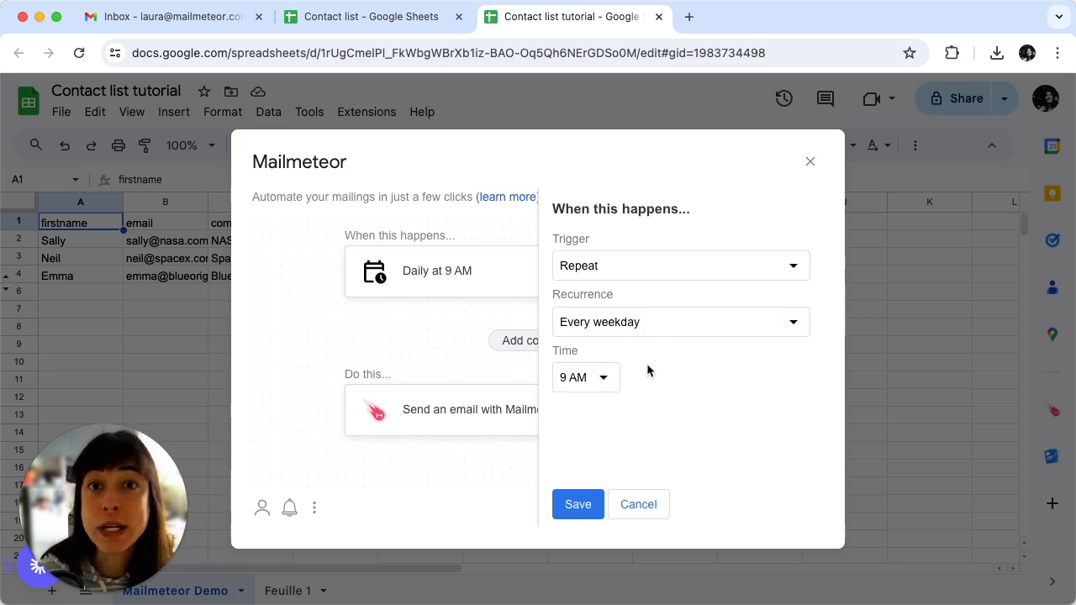
mouse_move(644, 376)
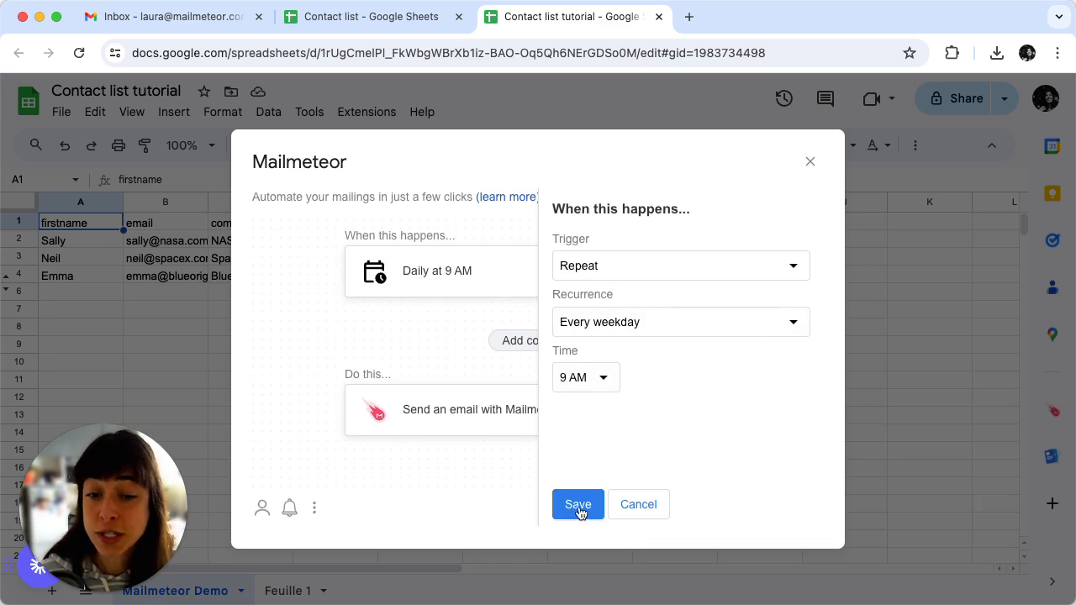
left_click(578, 504)
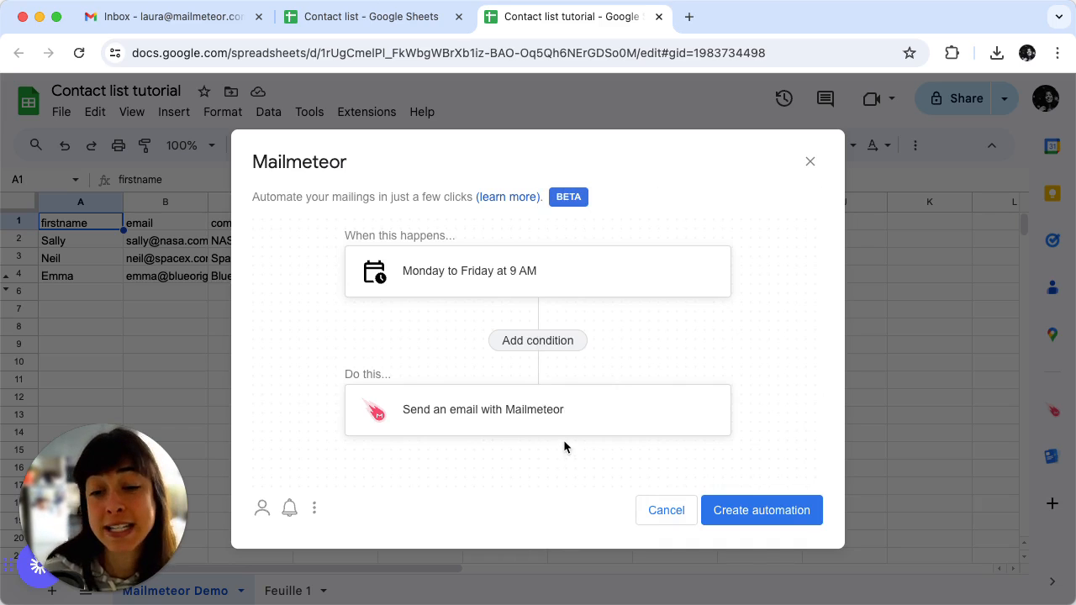
mouse_move(493, 424)
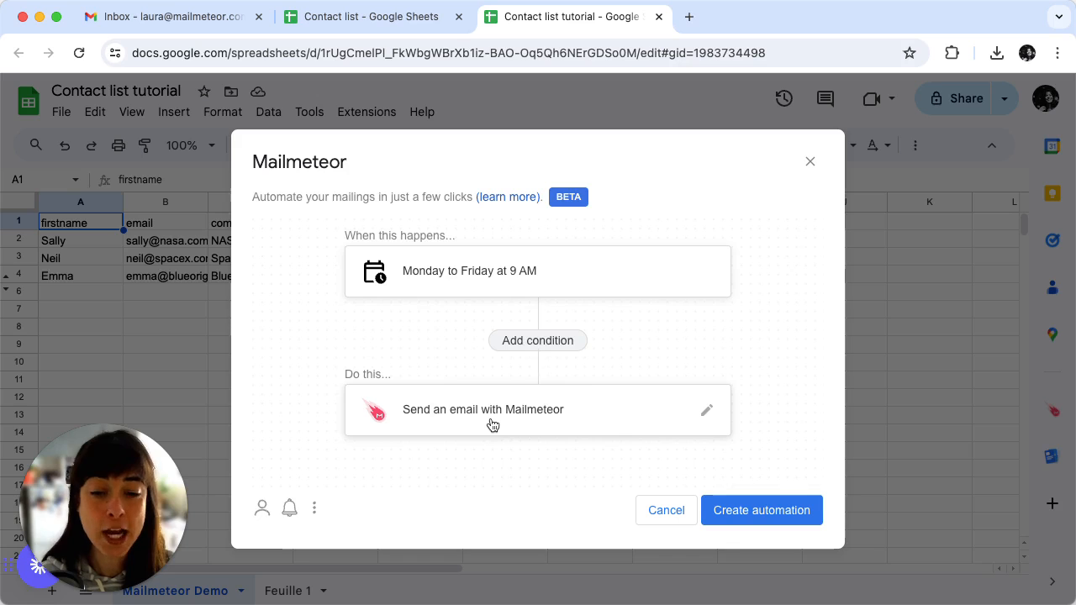
- Give the email step the subject 'Weekly meeting for Premium Customers!'
left_click(706, 410)
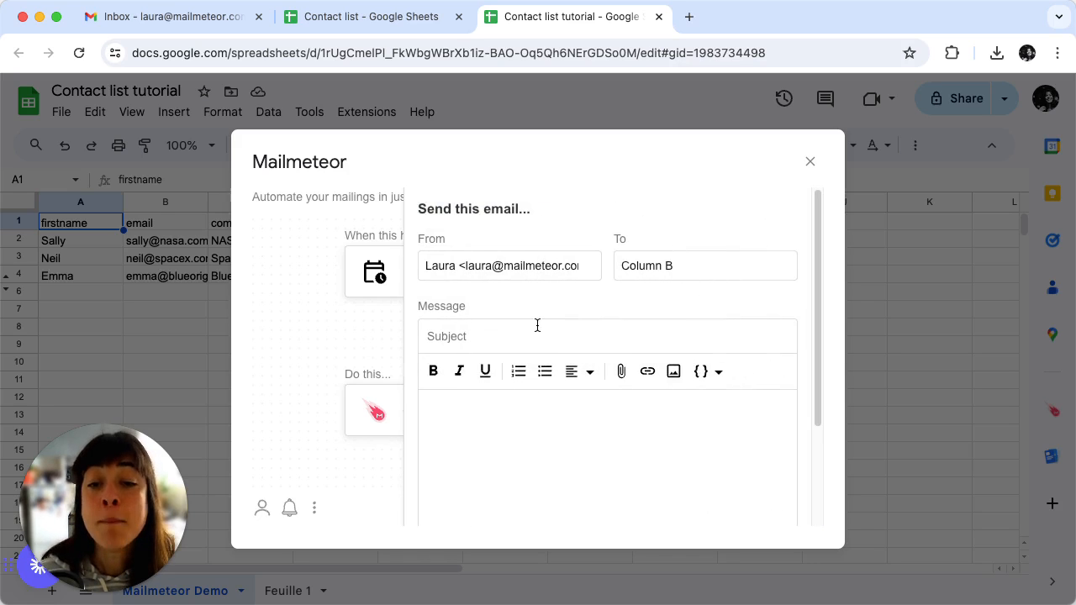
left_click(530, 336)
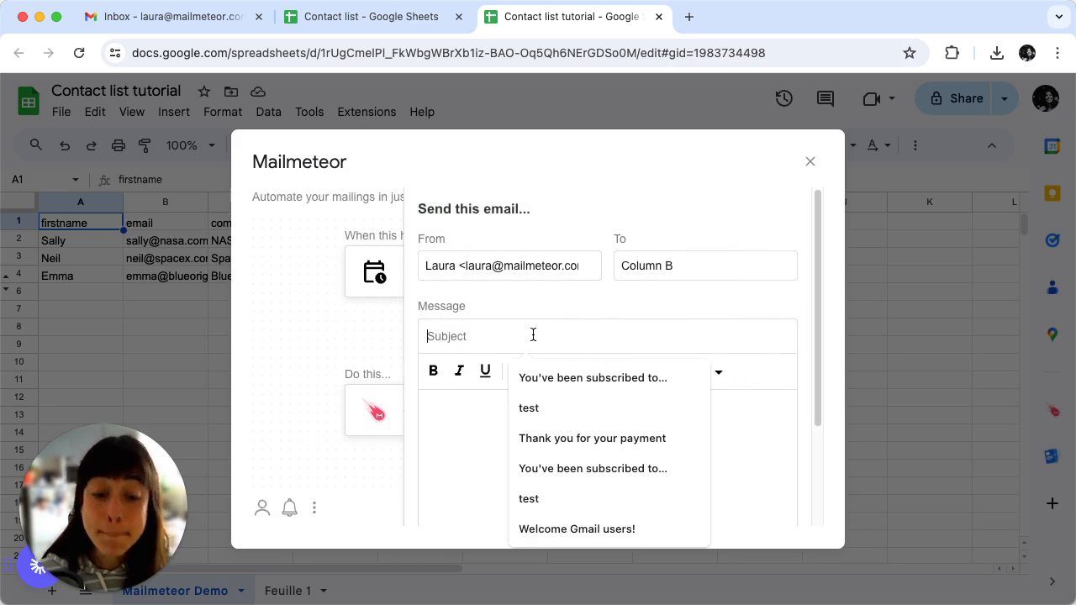
type("Weekly meeting for Premium Customers!")
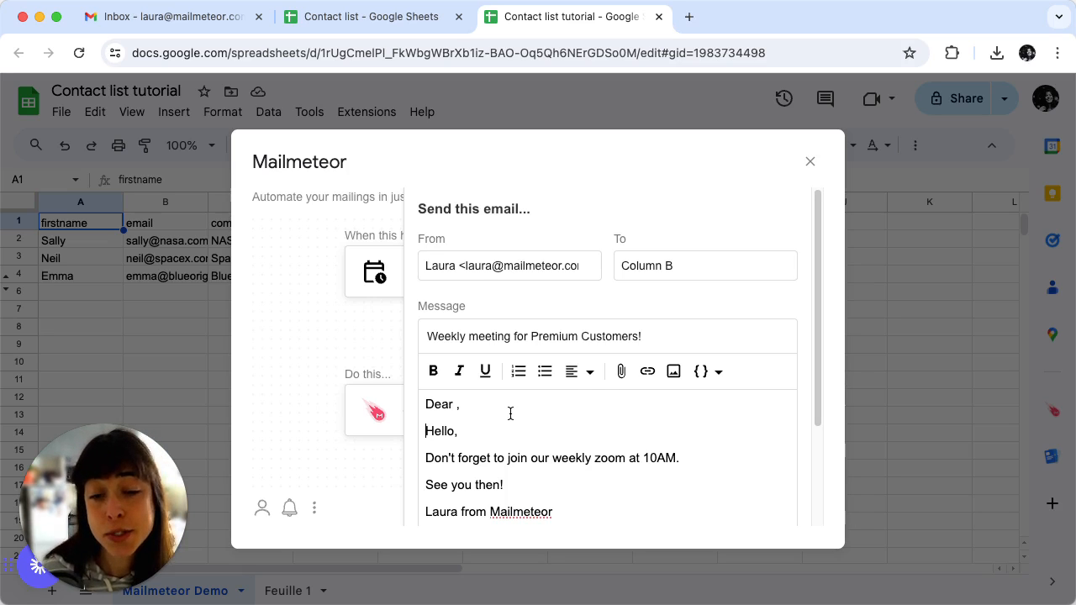
mouse_move(540, 424)
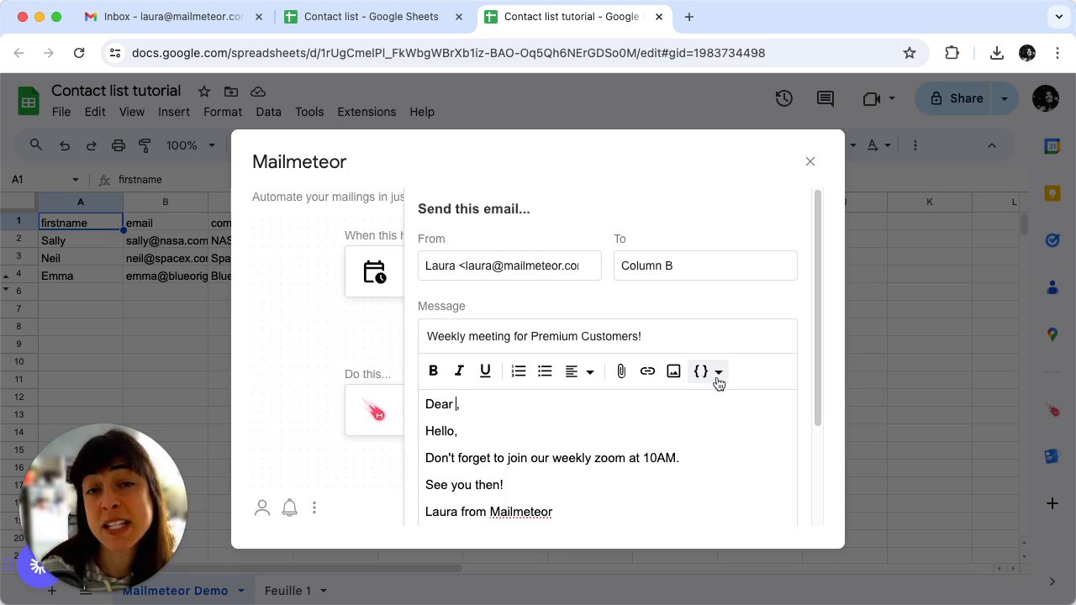
mouse_move(701, 370)
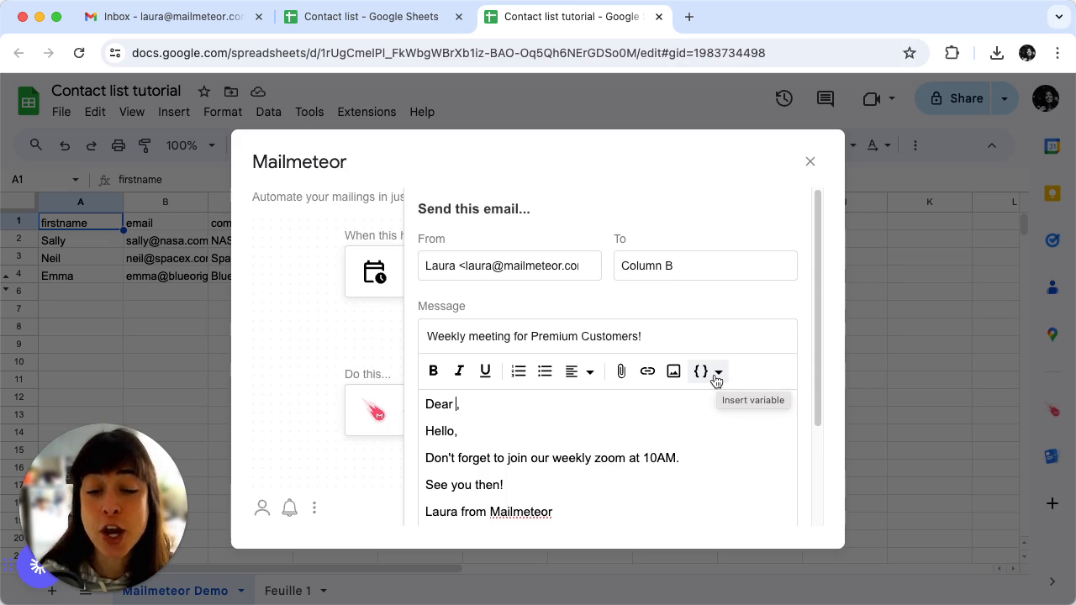
- Insert the {{ firstname }} variable after 'Dear' in the email body
left_click(717, 371)
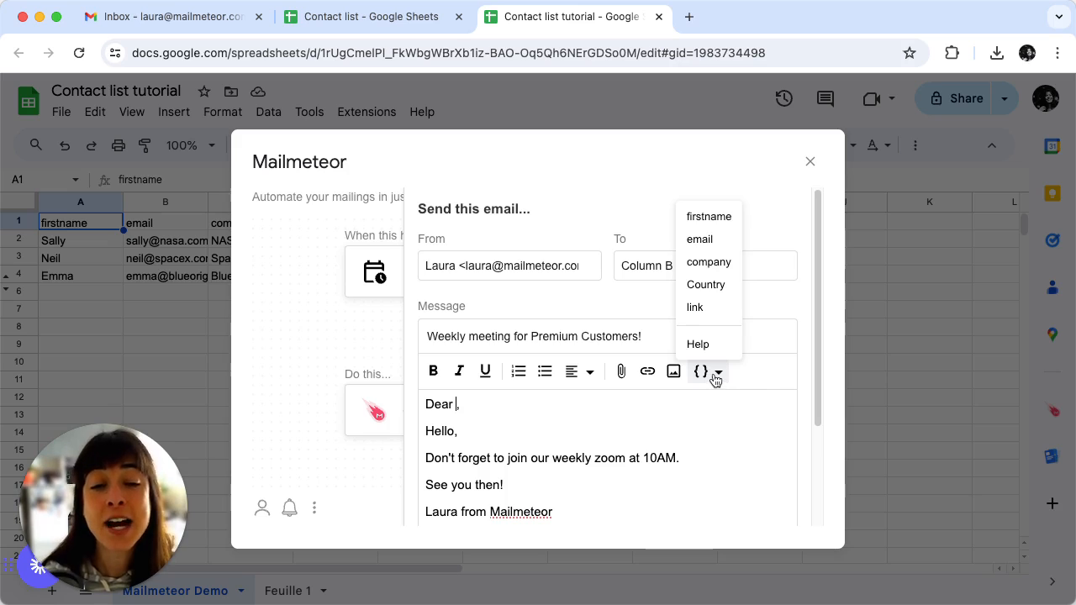
left_click(709, 216)
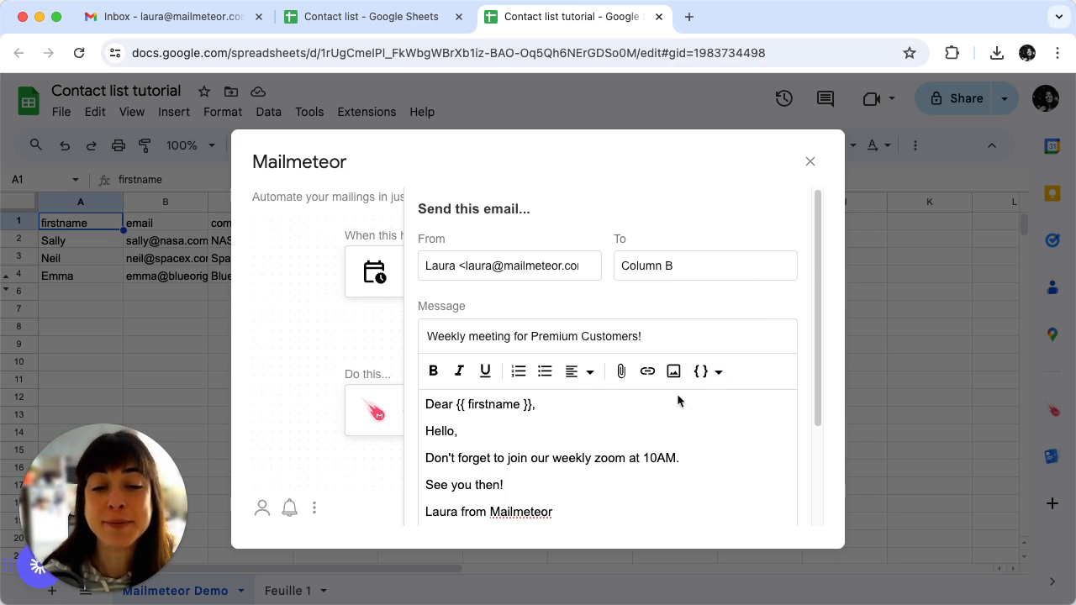
scroll("down", 3)
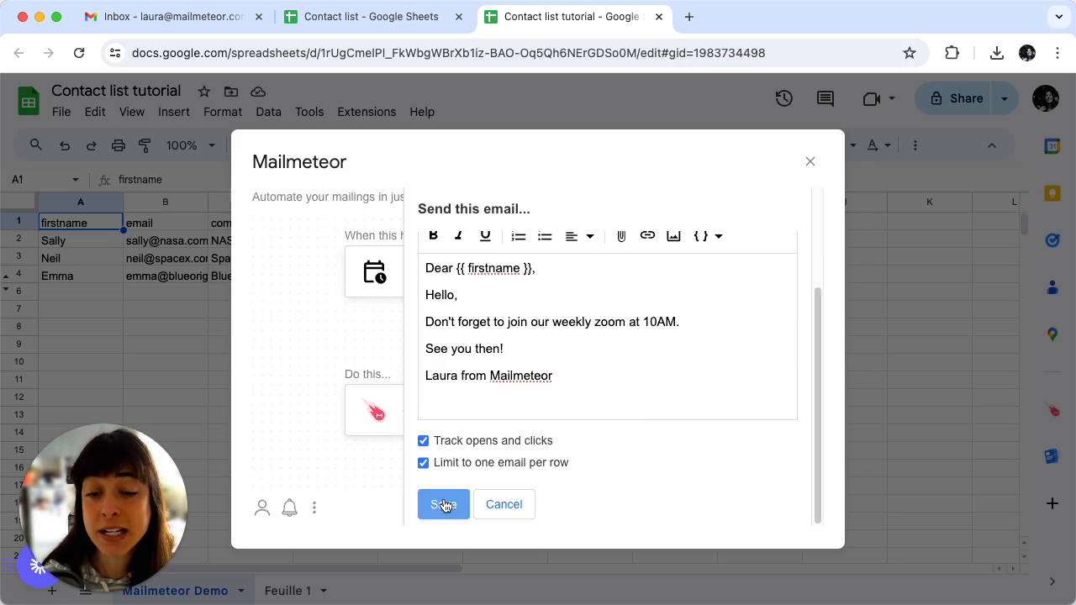
- Save the email step and create the weekday reminder automation
left_click(443, 505)
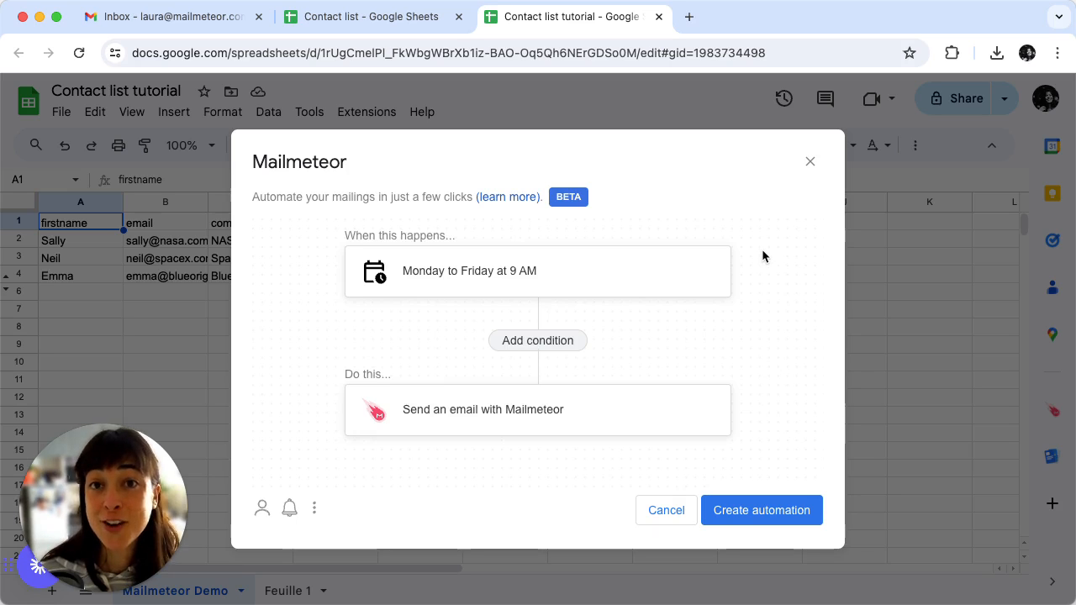
mouse_move(761, 510)
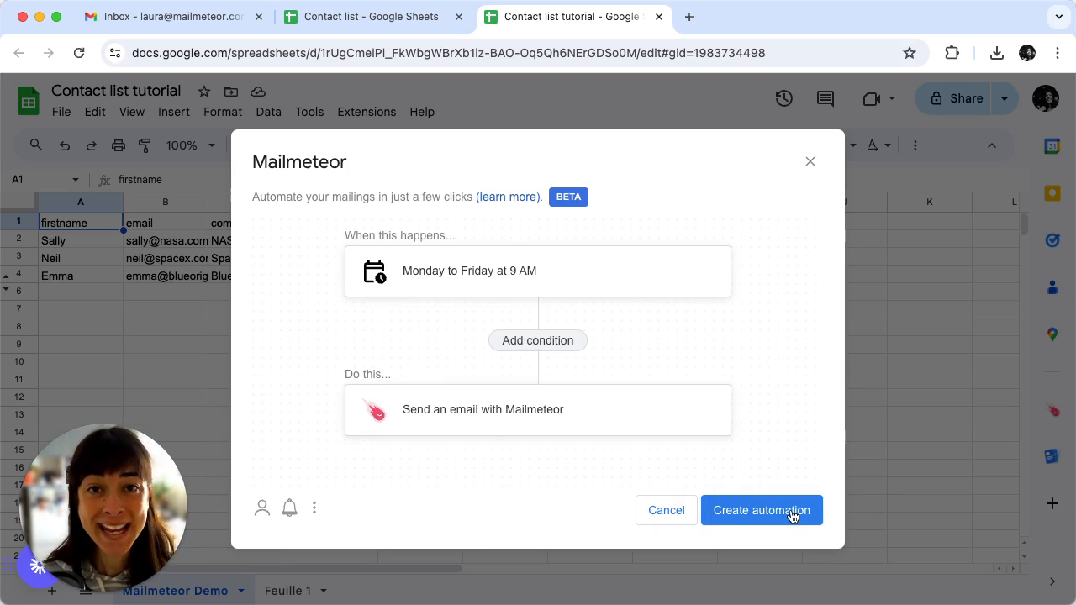
left_click(168, 16)
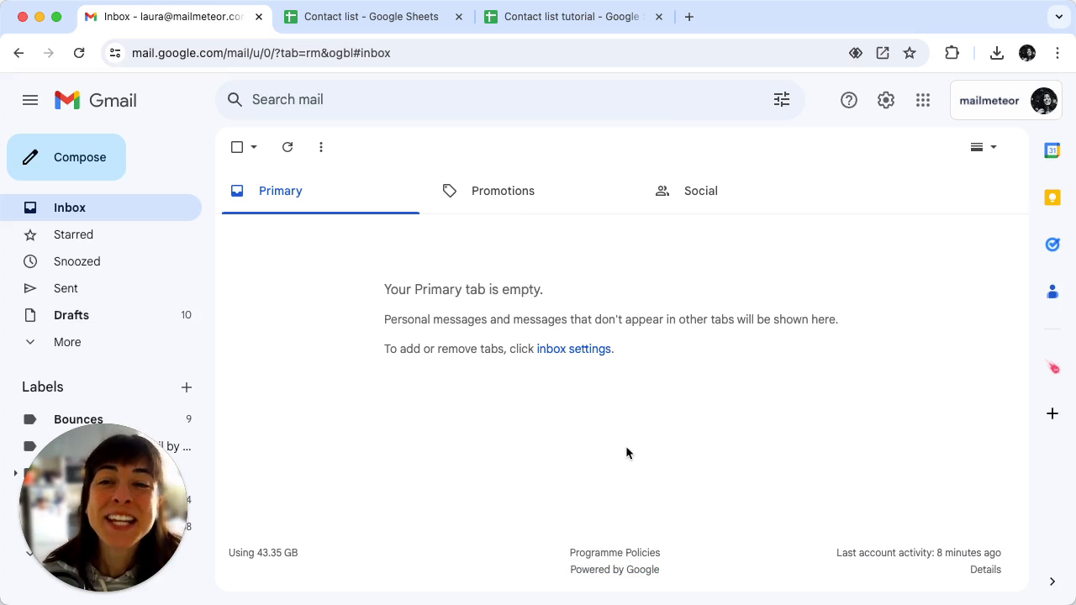
mouse_move(634, 431)
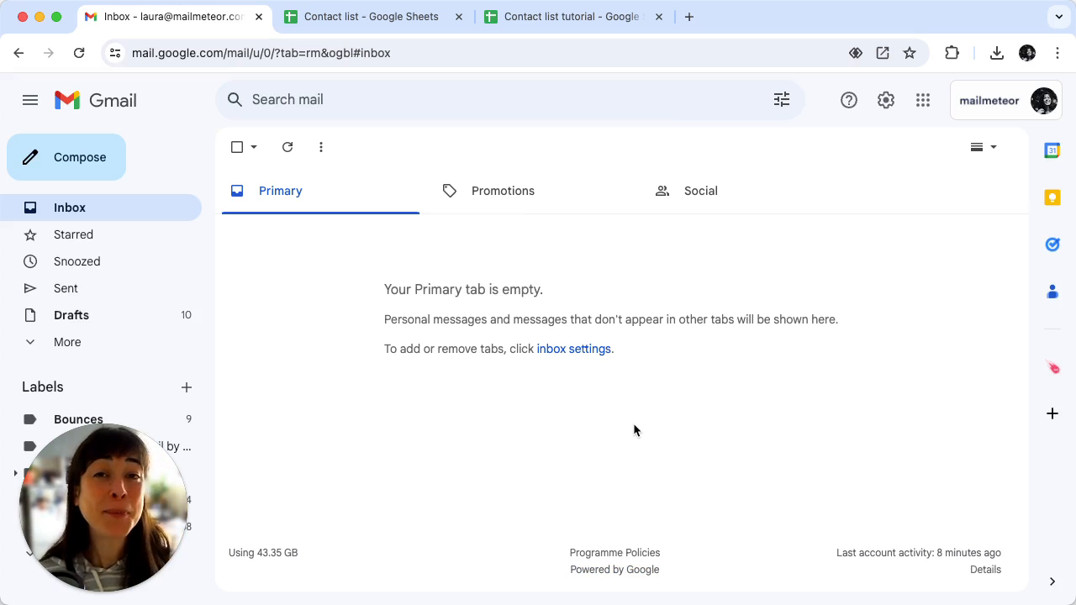